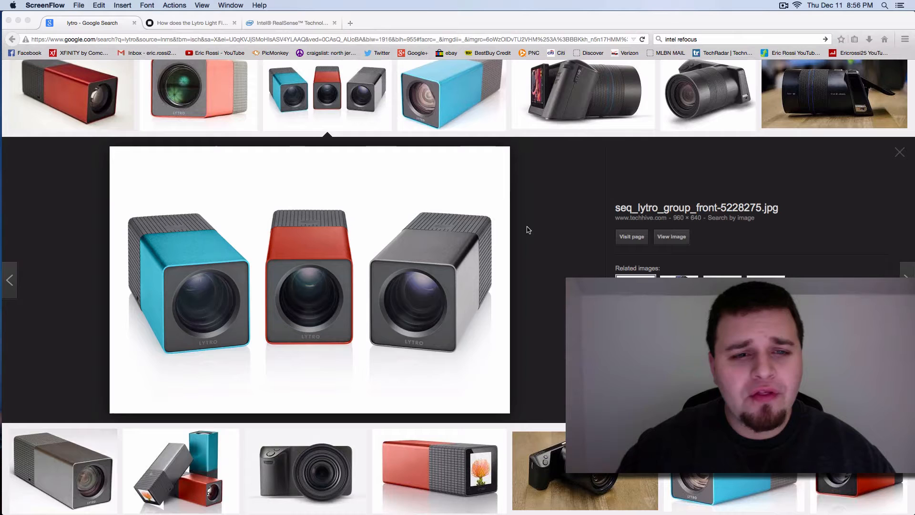
mouse_move(510, 289)
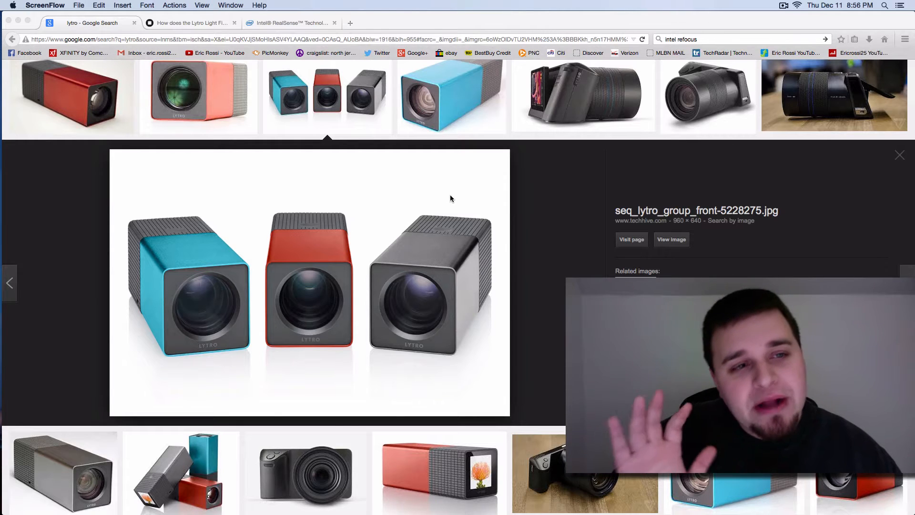
Step: Read the Lytro support article on how the light field camera's micro-lens sensor works
left_click(190, 23)
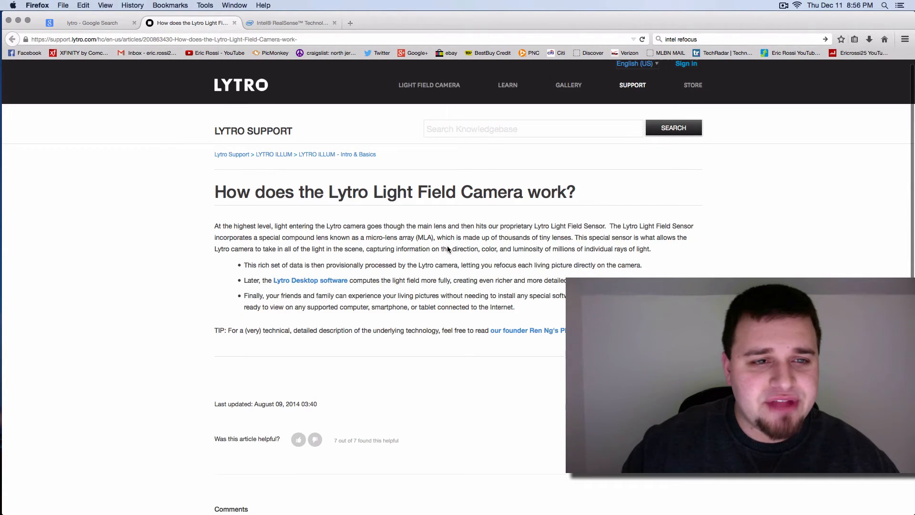
scroll("down", 3)
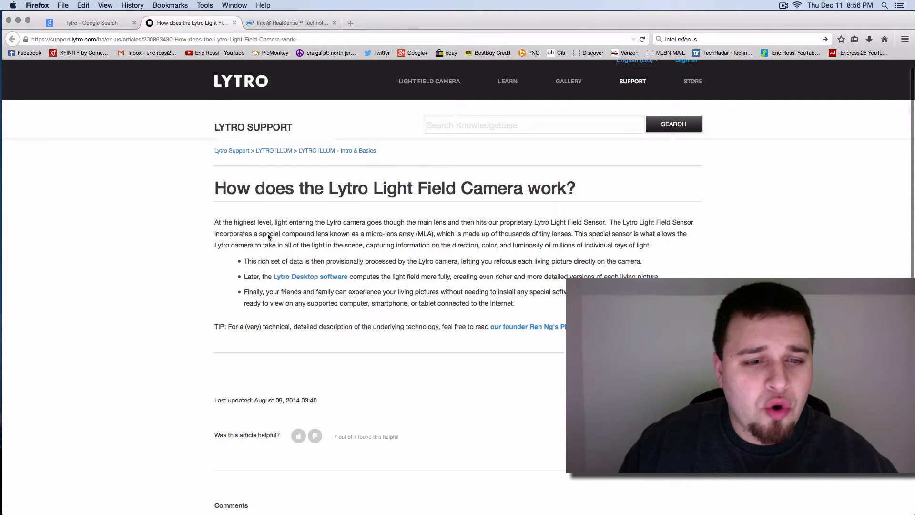
mouse_move(475, 238)
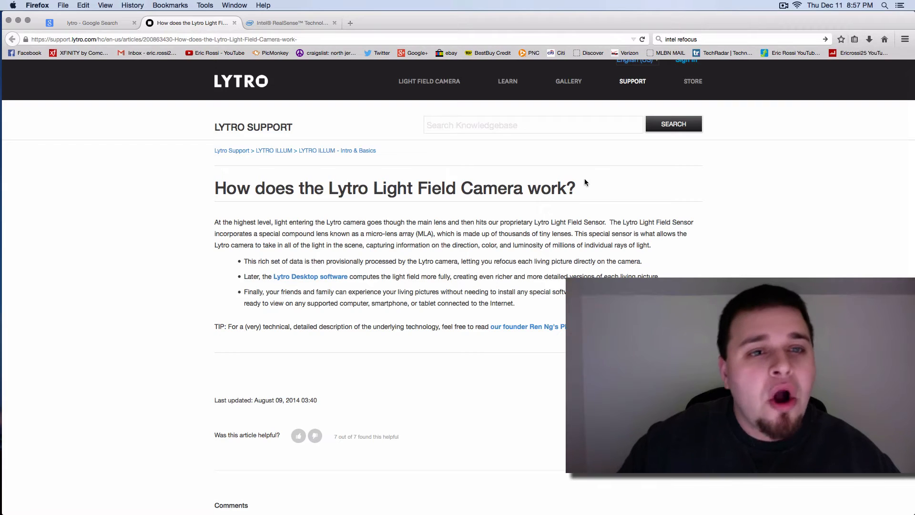
mouse_move(315, 109)
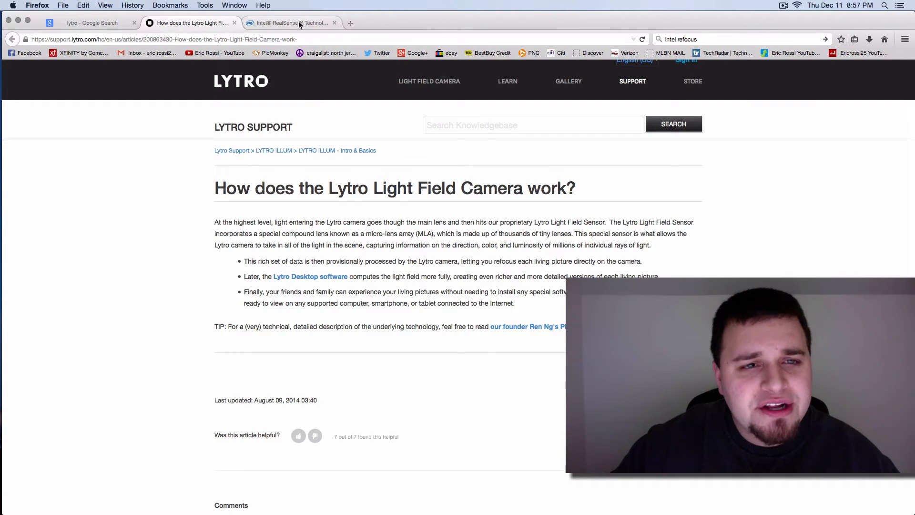
Step: Play the Intel RealSense Refocus video, rewind to about 00:10, and pause on the tablet scene
left_click(290, 23)
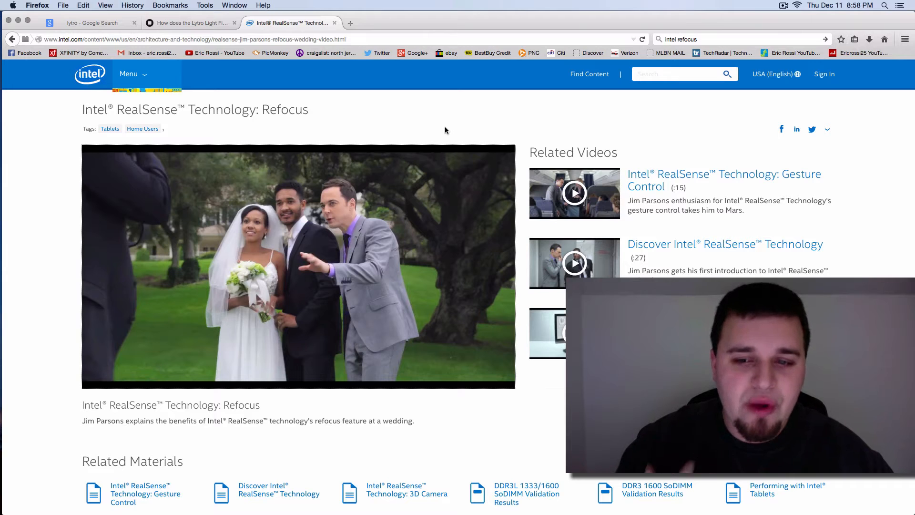
left_click(298, 266)
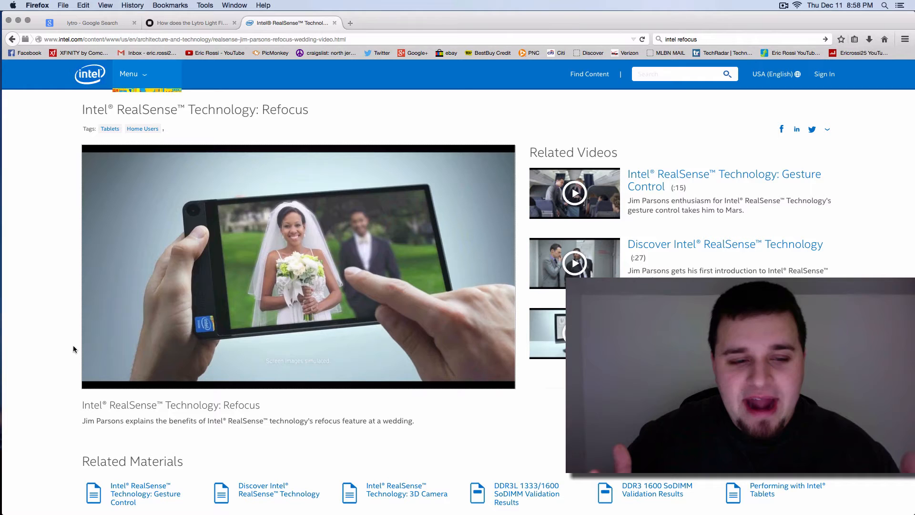
left_click(298, 266)
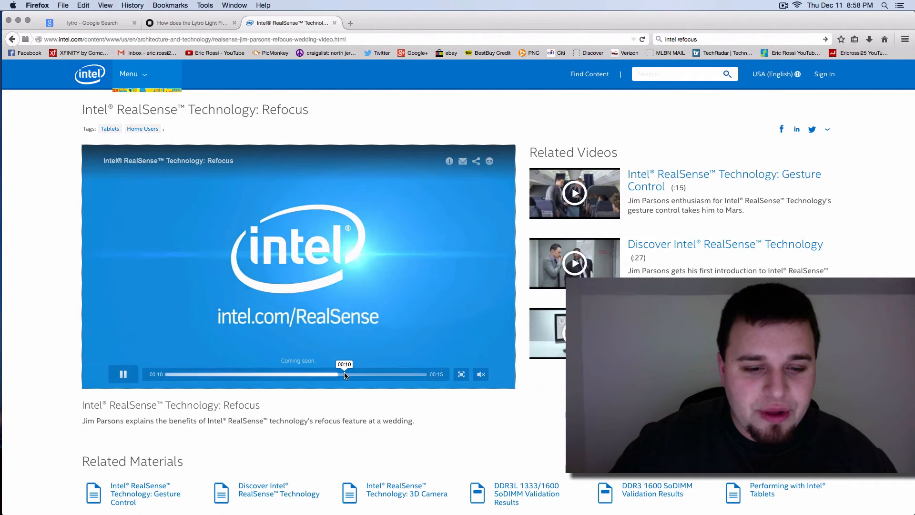
left_click(123, 374)
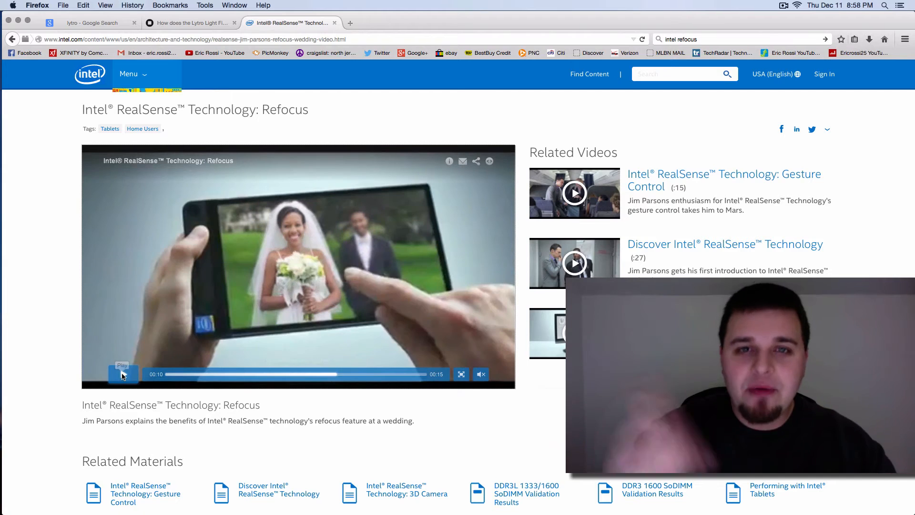